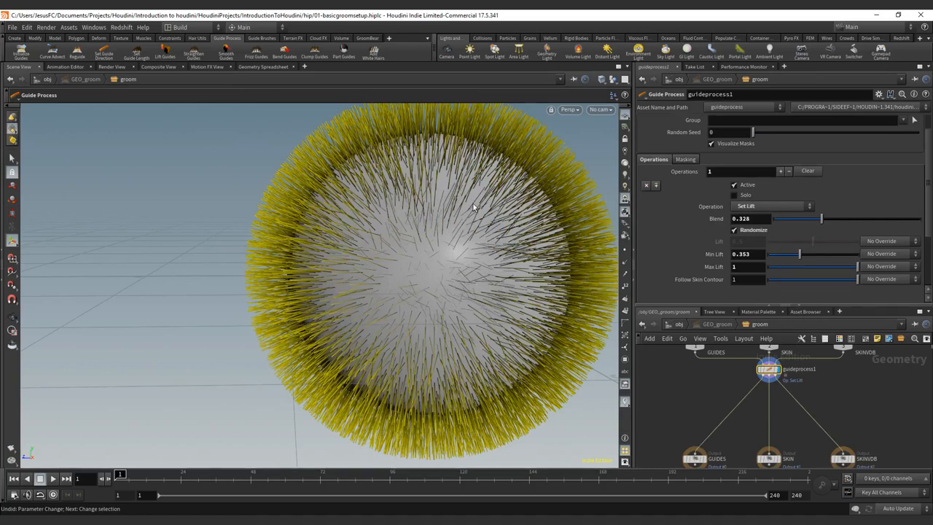
Switch the Guide Process operation from Set Lift to Set Length, shortening the sphere's fur guides
{"action": "left_click", "coordinate": [769, 206]}
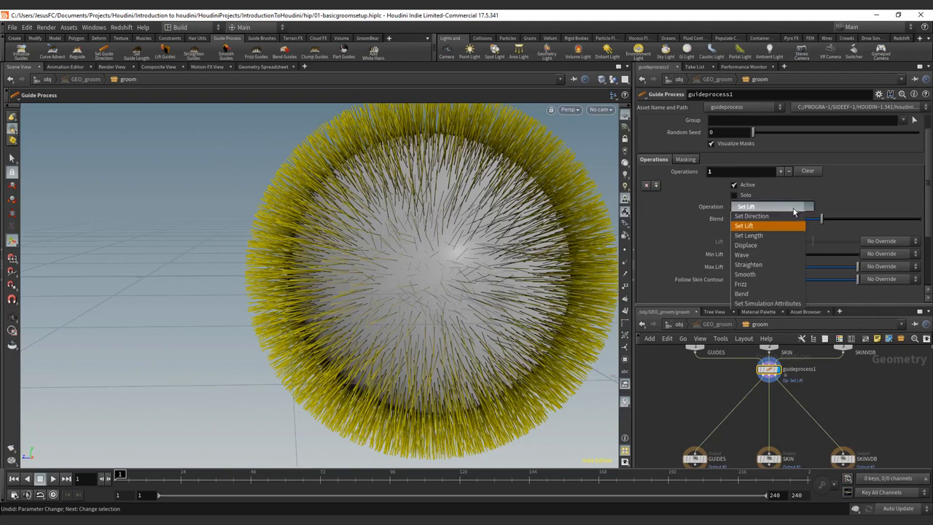
{"action": "left_click", "coordinate": [743, 235]}
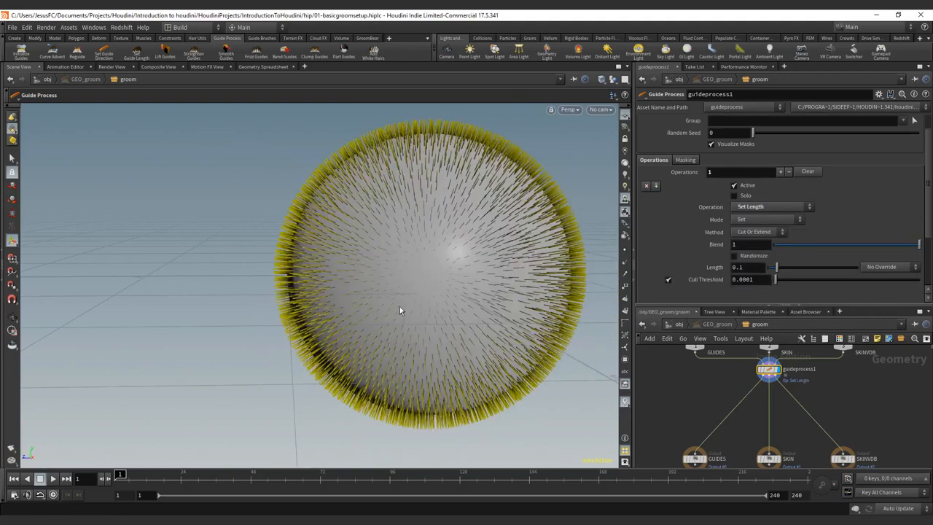
{"action": "mouse_move", "coordinate": [351, 207]}
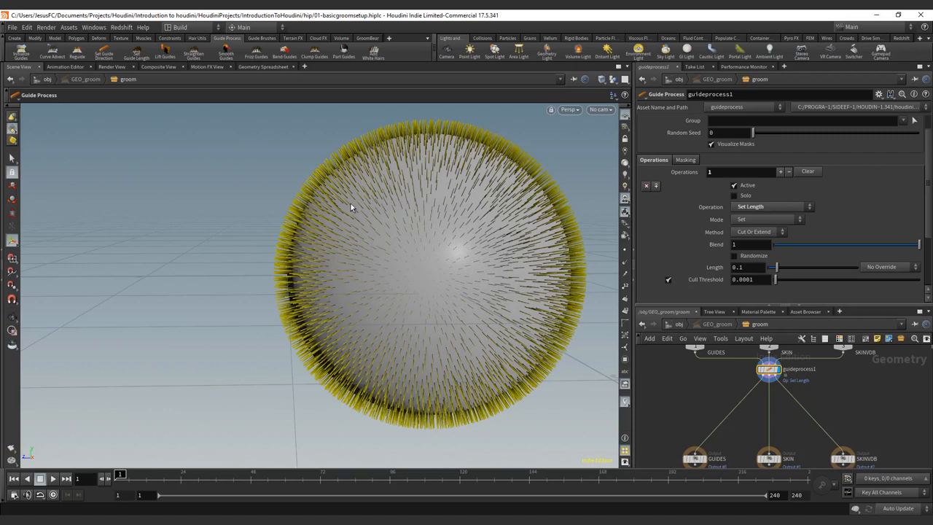
{"action": "mouse_move", "coordinate": [640, 289]}
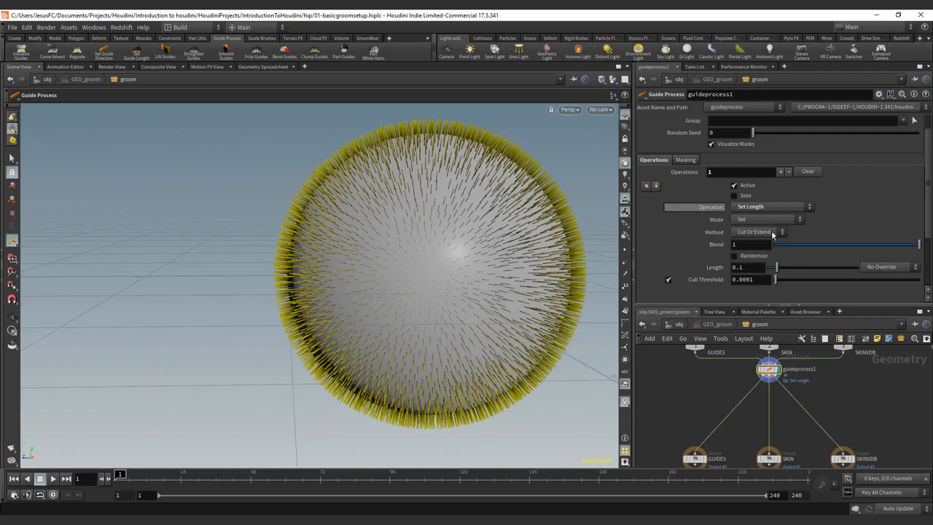
Set the length mode to Multiply and raise the scale factor to lengthen the fur considerably
{"action": "left_click", "coordinate": [765, 219]}
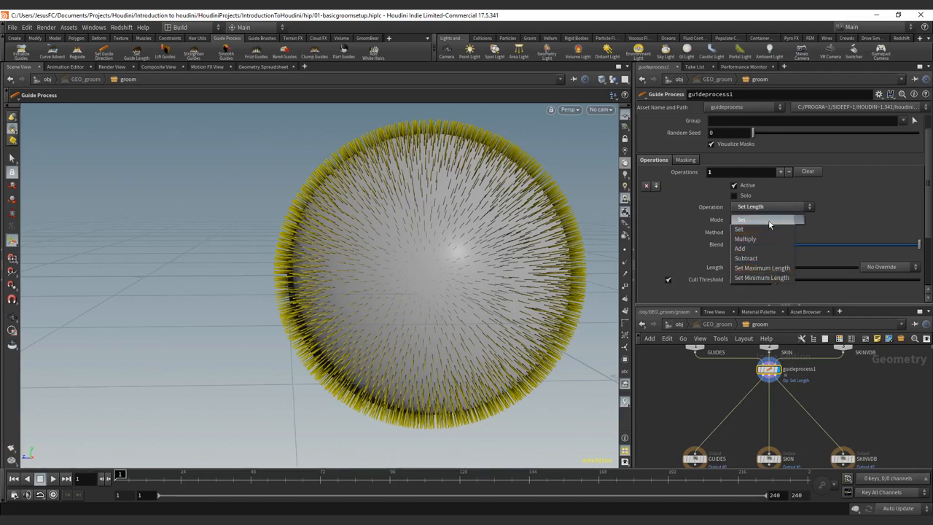
{"action": "left_click", "coordinate": [740, 229]}
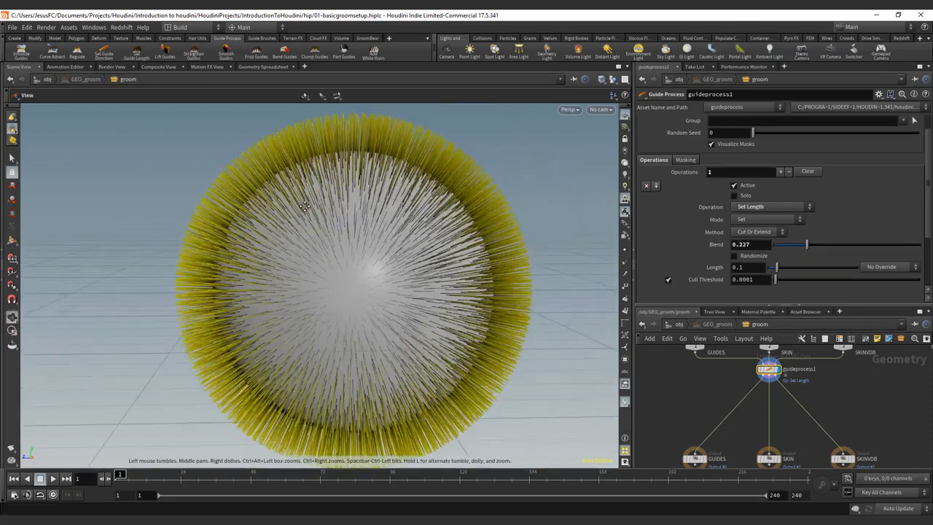
{"action": "left_click", "coordinate": [769, 218]}
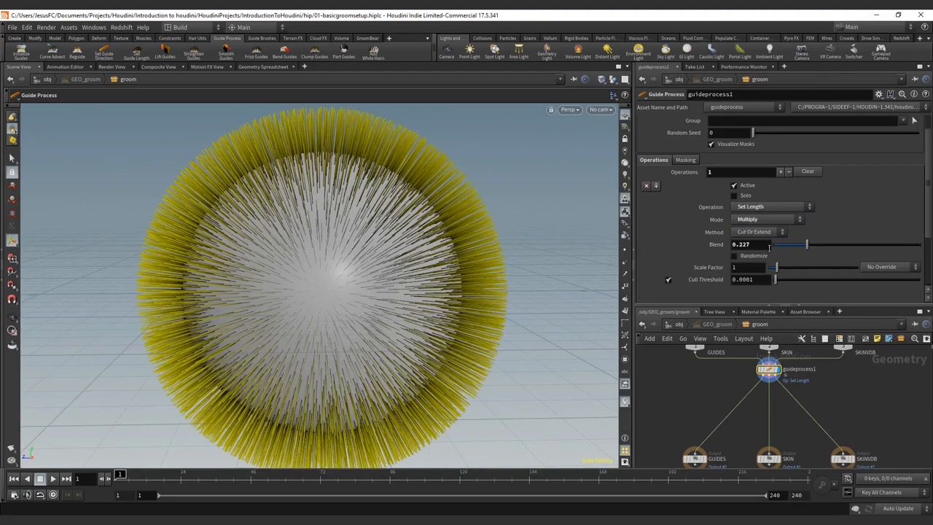
{"action": "left_click_drag", "start_coordinate": [804, 244], "coordinate": [776, 244]}
{"action": "type", "text": "1"}
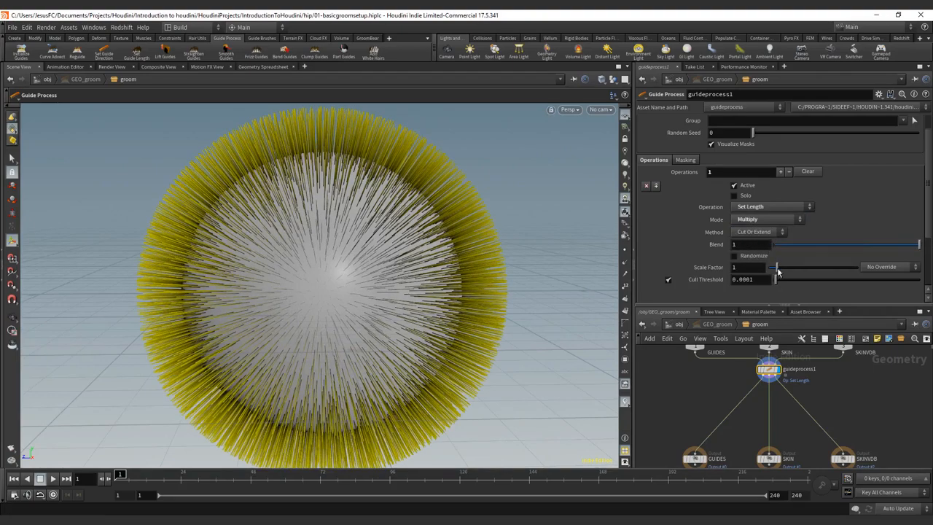
{"action": "left_click_drag", "start_coordinate": [772, 266], "coordinate": [783, 267]}
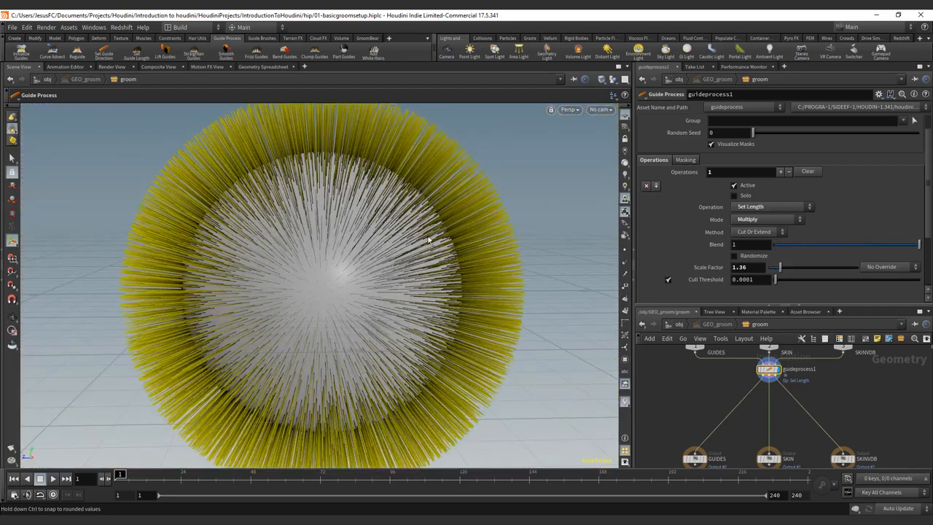
{"action": "left_click_drag", "start_coordinate": [918, 245], "coordinate": [816, 244]}
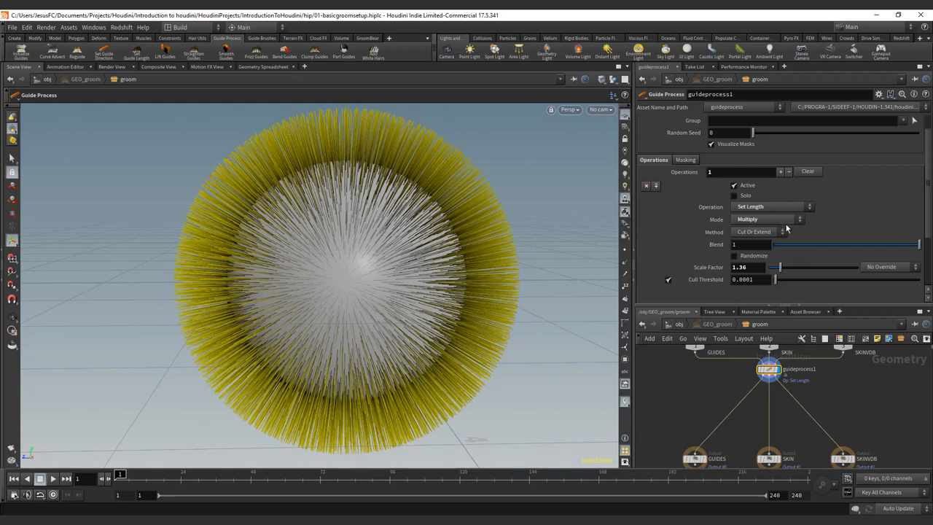
Set the length mode to Add and sweep the added length up to about 0.95 and back down
{"action": "left_click", "coordinate": [767, 219]}
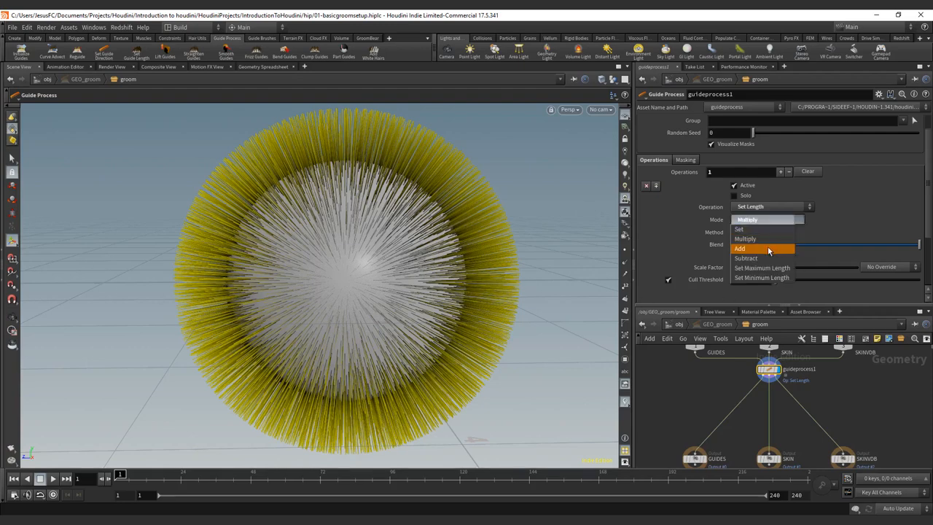
{"action": "left_click", "coordinate": [741, 248]}
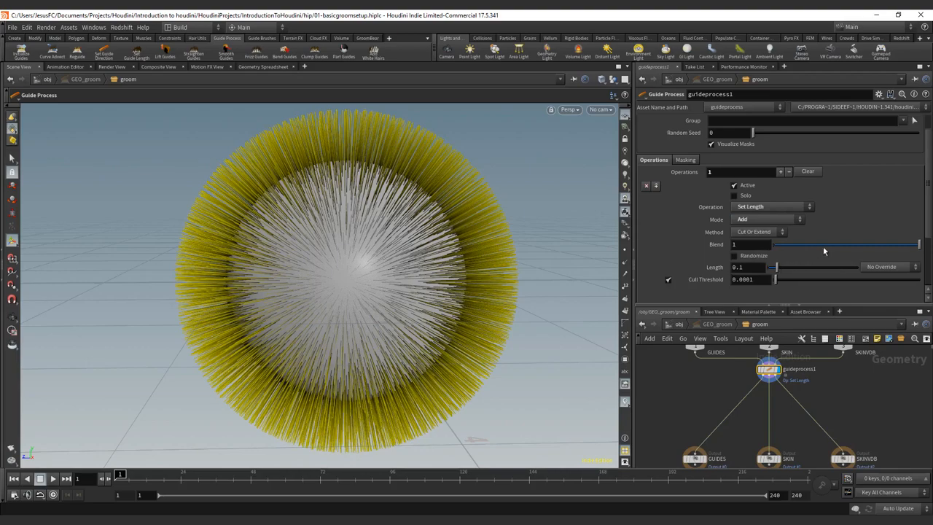
{"action": "left_click_drag", "start_coordinate": [772, 267], "coordinate": [786, 267]}
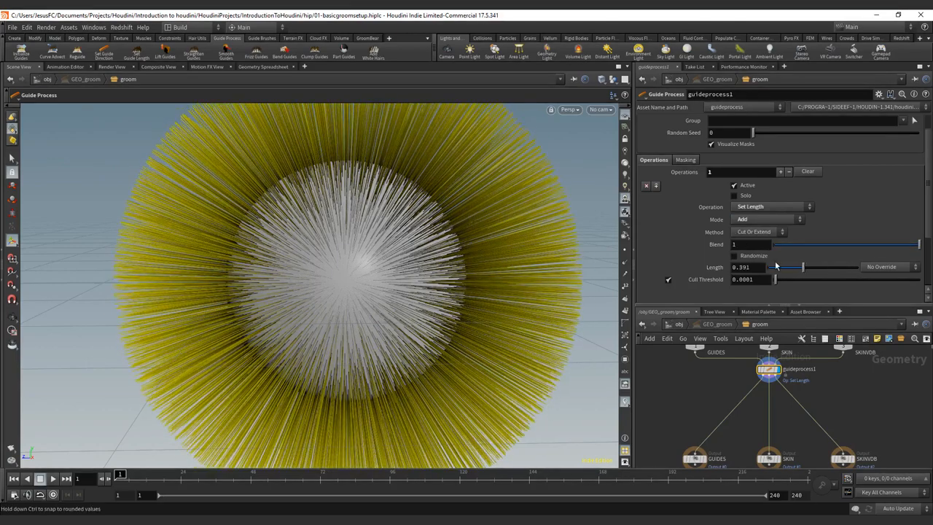
{"action": "left_click_drag", "start_coordinate": [785, 267], "coordinate": [816, 266]}
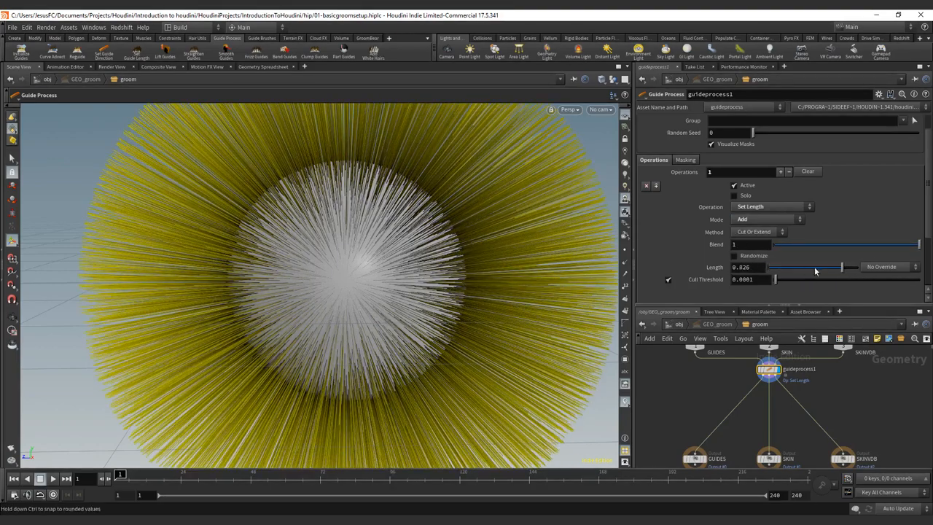
{"action": "left_click_drag", "start_coordinate": [831, 266], "coordinate": [804, 267]}
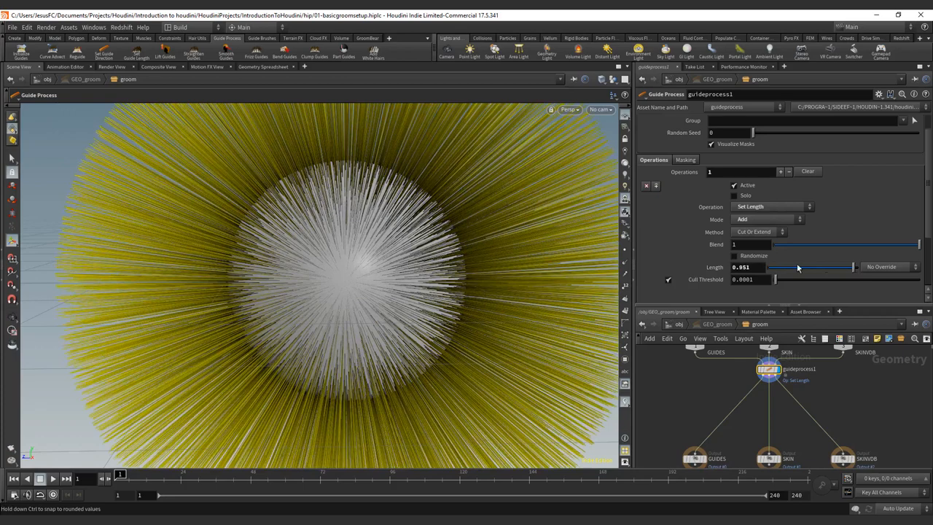
{"action": "left_click_drag", "start_coordinate": [804, 266], "coordinate": [772, 267]}
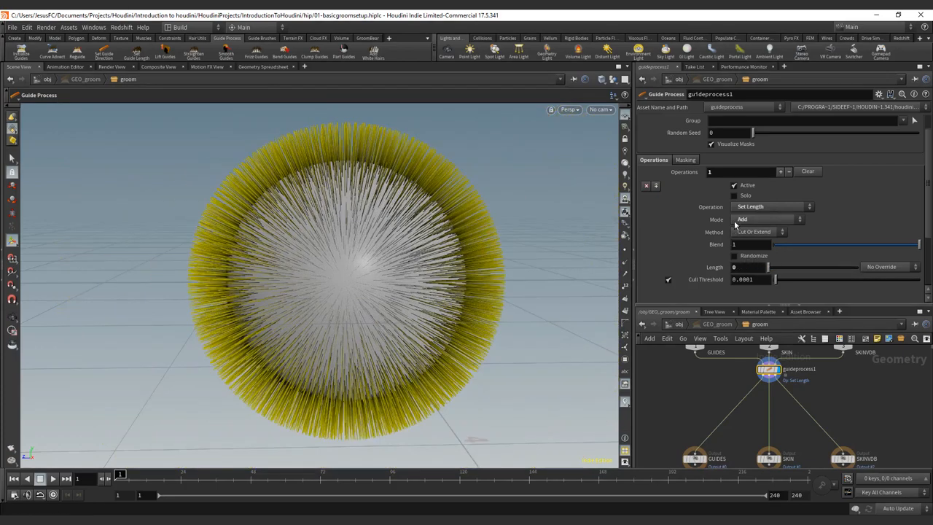
Set the mode to Subtract, vary the subtracted length until fur is culled, then move toward Set Maximum Length
{"action": "left_click", "coordinate": [767, 219]}
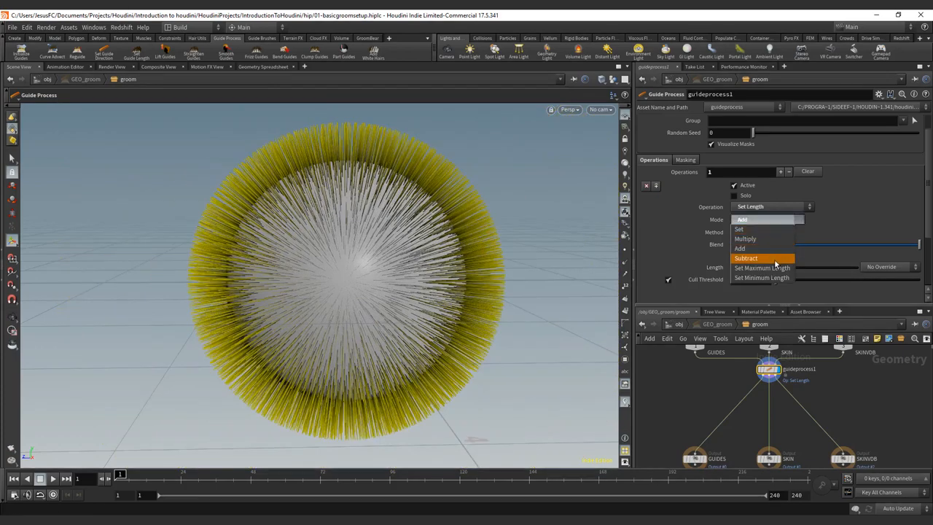
{"action": "left_click", "coordinate": [746, 258]}
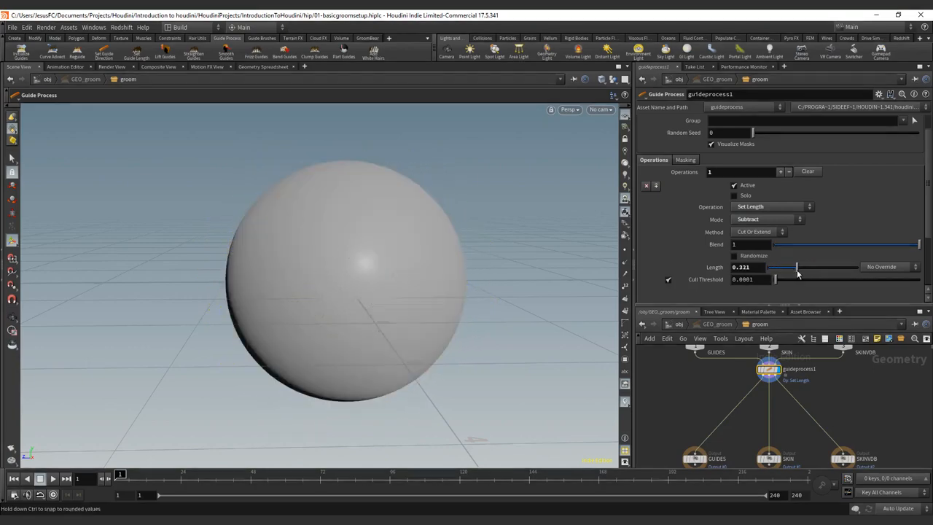
{"action": "left_click_drag", "start_coordinate": [797, 267], "coordinate": [776, 267]}
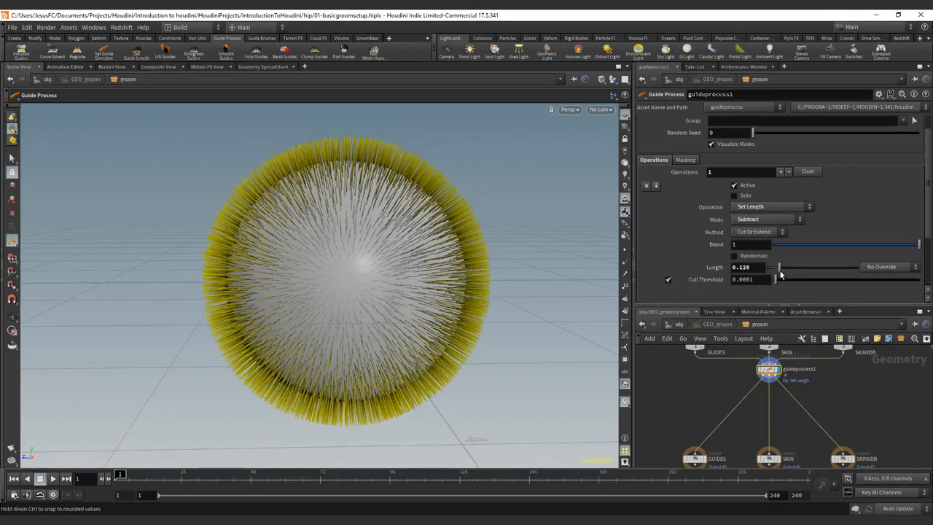
{"action": "left_click_drag", "start_coordinate": [772, 267], "coordinate": [765, 267]}
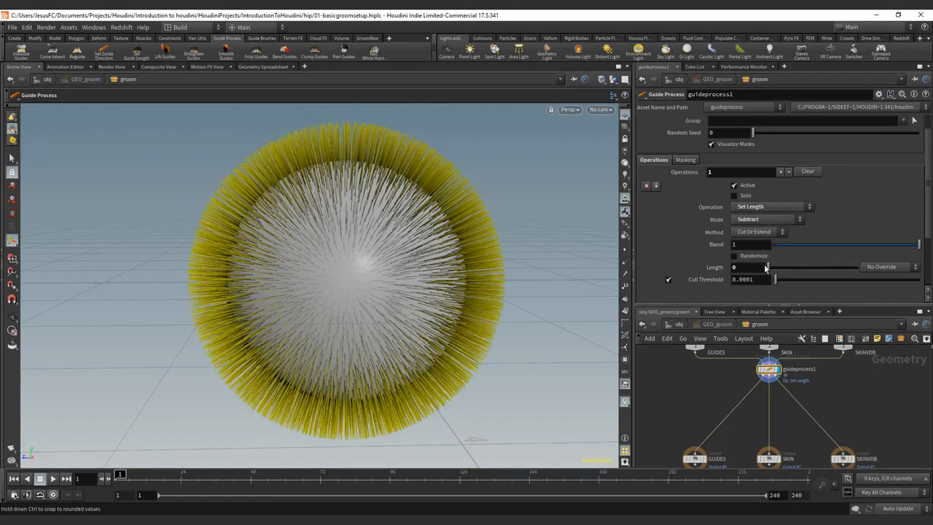
{"action": "left_click_drag", "start_coordinate": [767, 266], "coordinate": [810, 266]}
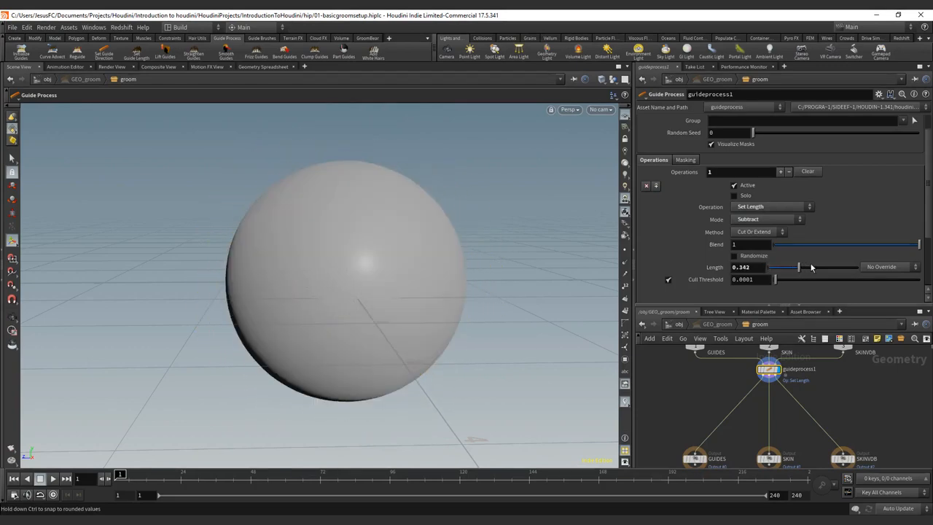
{"action": "left_click_drag", "start_coordinate": [789, 266], "coordinate": [772, 266]}
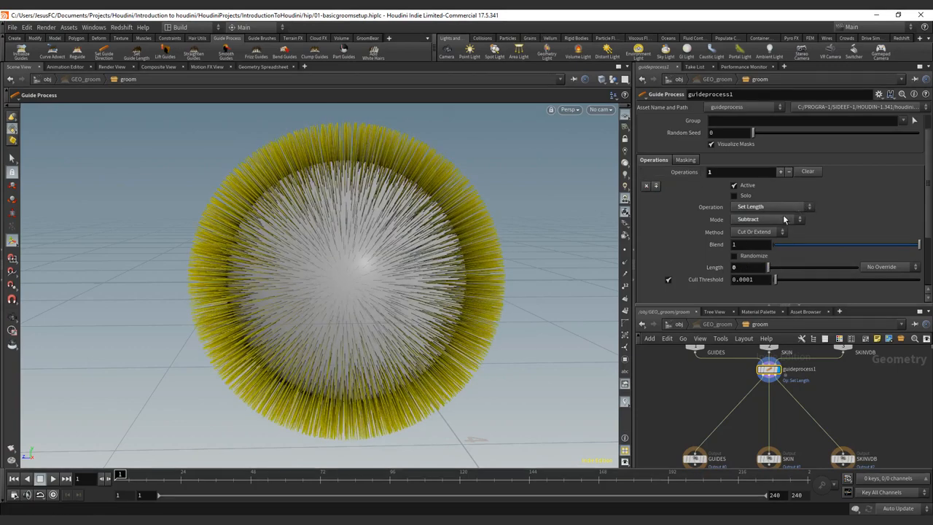
{"action": "left_click", "coordinate": [765, 219]}
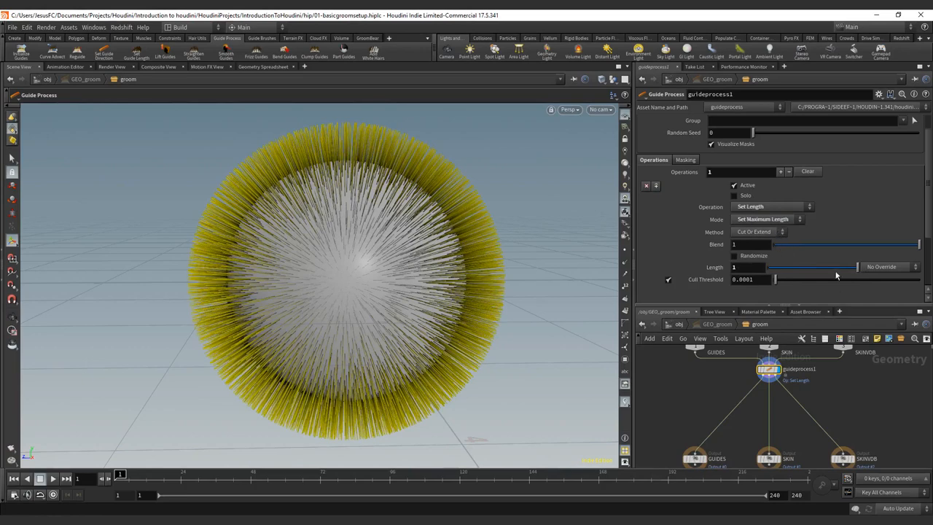
Keep Set Maximum Length and lower the cap through 0.319, 0.087 and 0.011, then back to 0.326
{"action": "left_click", "coordinate": [765, 219]}
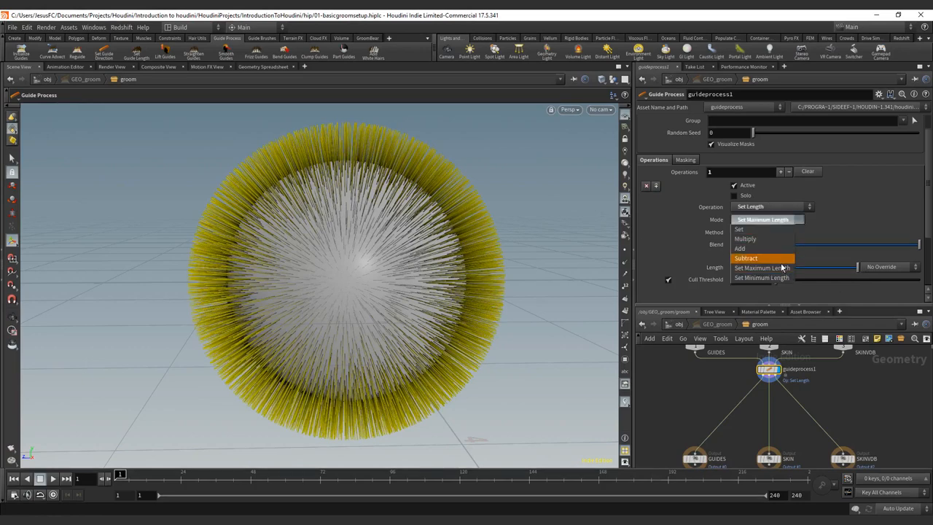
{"action": "left_click", "coordinate": [760, 277]}
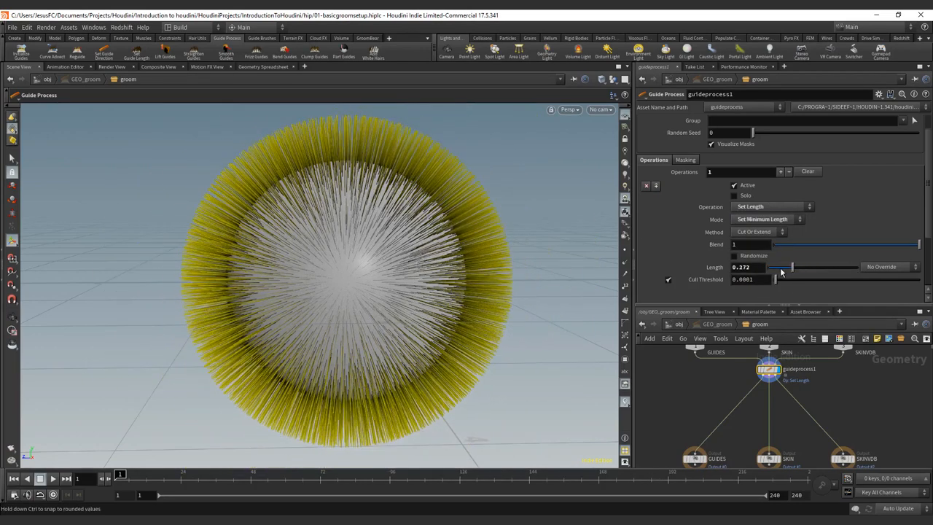
{"action": "left_click_drag", "start_coordinate": [781, 267], "coordinate": [786, 266]}
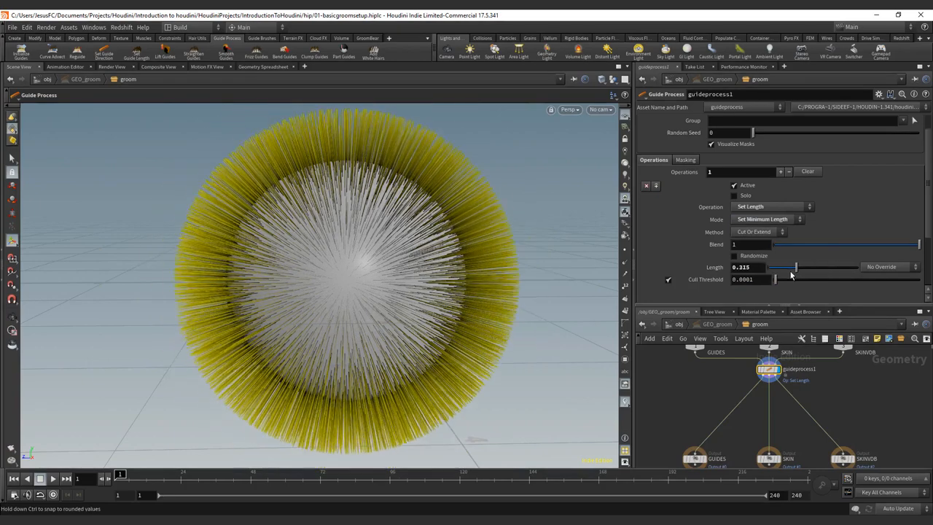
{"action": "left_click_drag", "start_coordinate": [784, 267], "coordinate": [774, 266]}
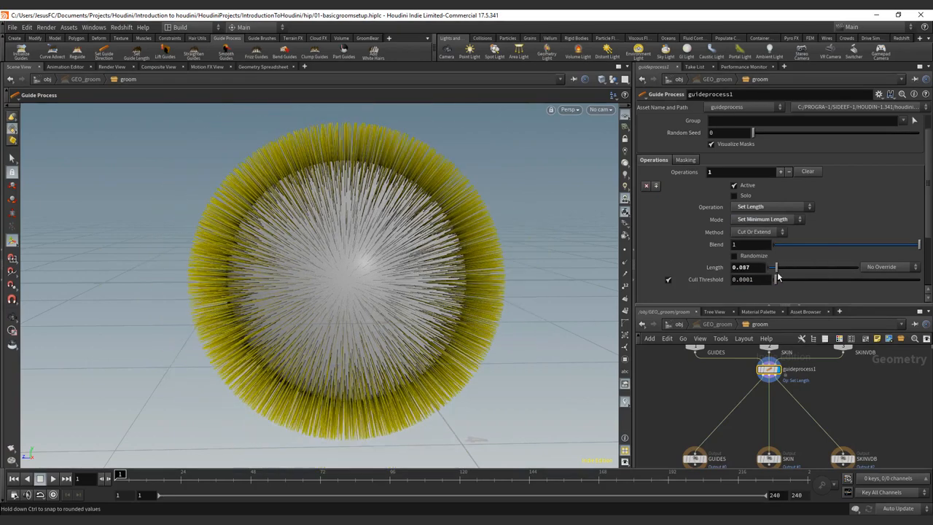
{"action": "left_click_drag", "start_coordinate": [778, 267], "coordinate": [770, 266]}
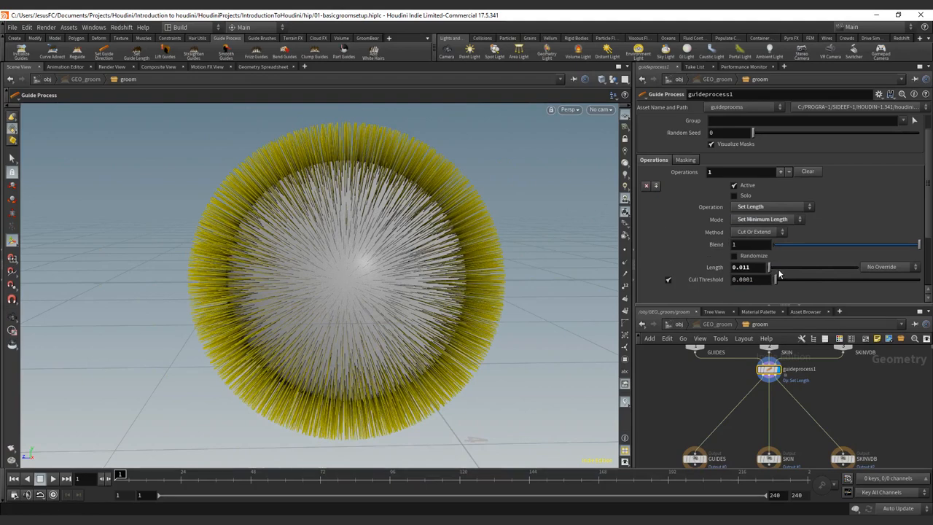
{"action": "left_click_drag", "start_coordinate": [770, 267], "coordinate": [800, 267]}
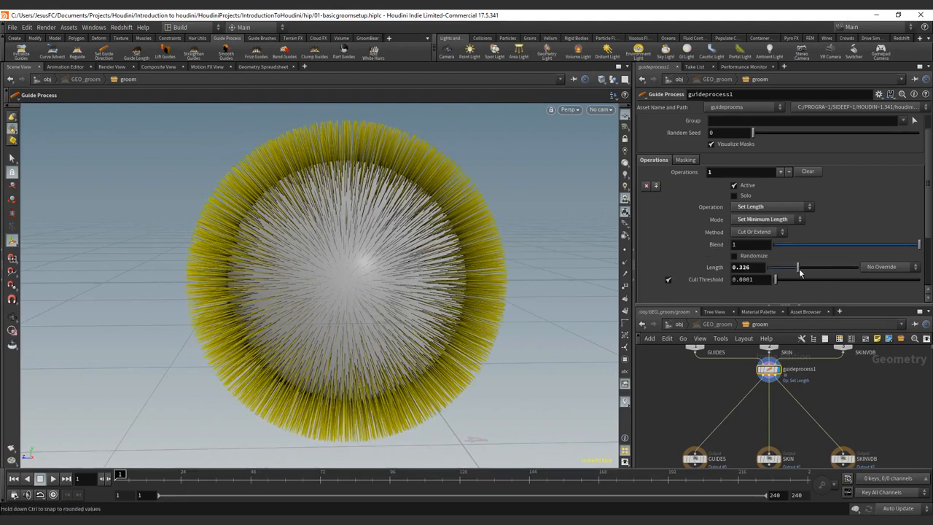
Raise the maximum length through 0.348 to 0.628 and 0.587, then move to Set Minimum Length
{"action": "left_click_drag", "start_coordinate": [801, 267], "coordinate": [798, 266]}
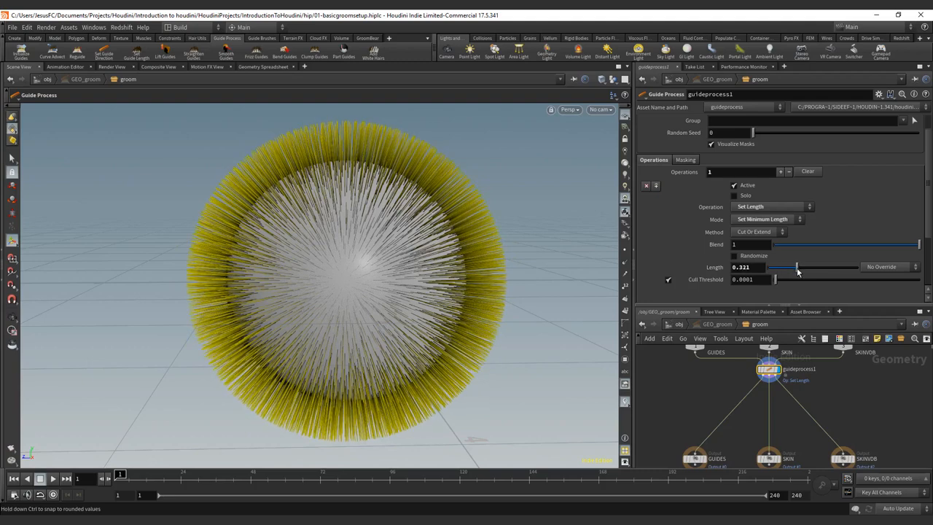
{"action": "left_click_drag", "start_coordinate": [784, 266], "coordinate": [798, 266]}
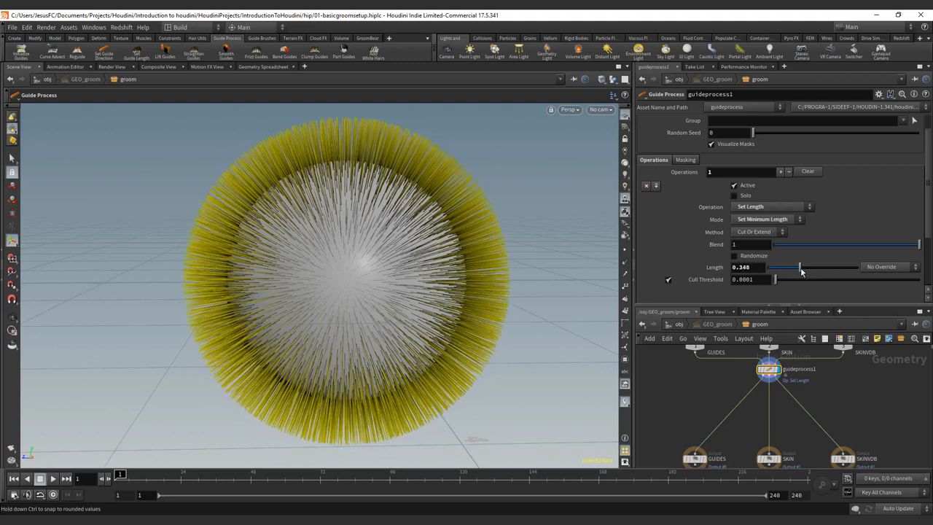
{"action": "left_click_drag", "start_coordinate": [798, 267], "coordinate": [825, 267]}
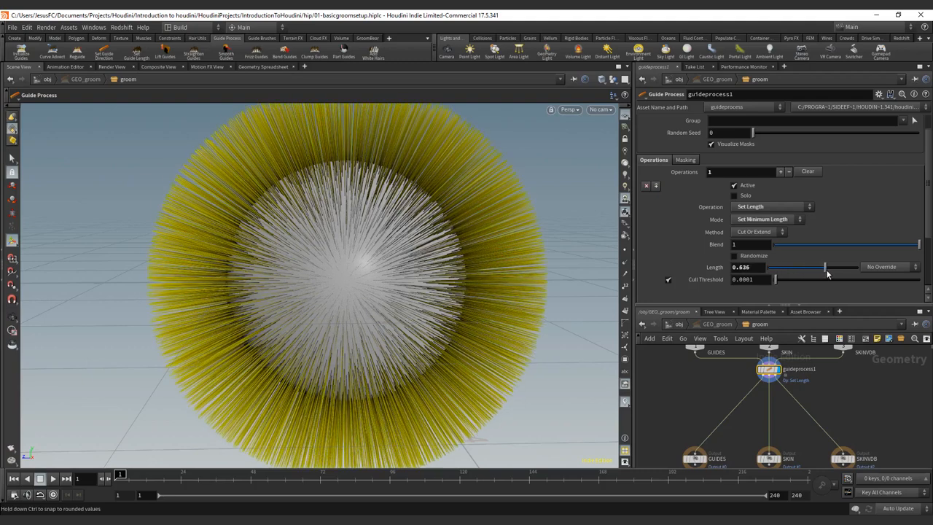
{"action": "left_click_drag", "start_coordinate": [823, 267], "coordinate": [815, 266]}
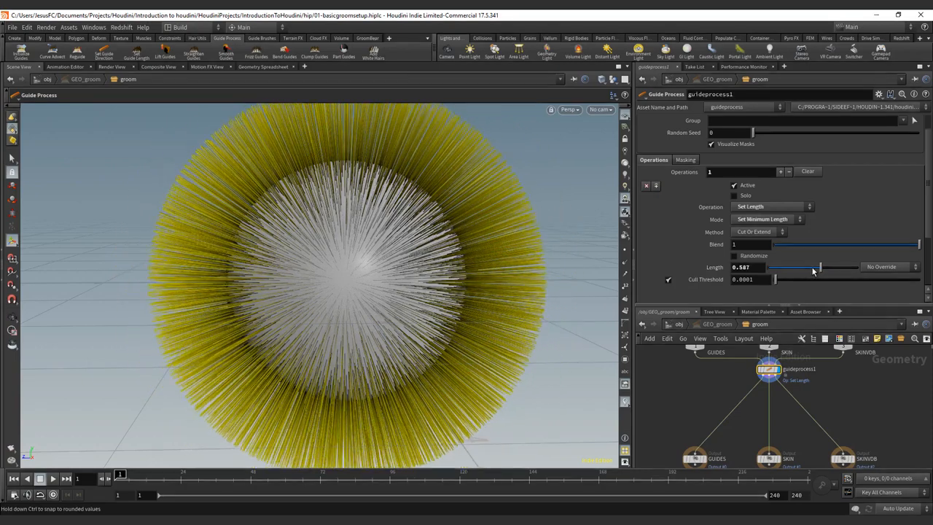
{"action": "left_click_drag", "start_coordinate": [816, 267], "coordinate": [765, 266]}
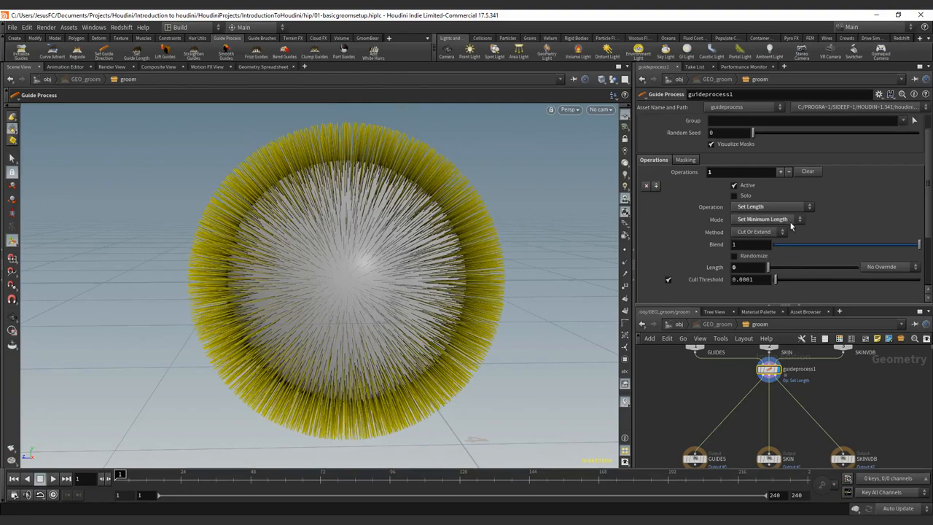
Multiply guide lengths with the Scale method, adjusting the scale factor from 1.43 up to about 1.96
{"action": "left_click", "coordinate": [765, 218]}
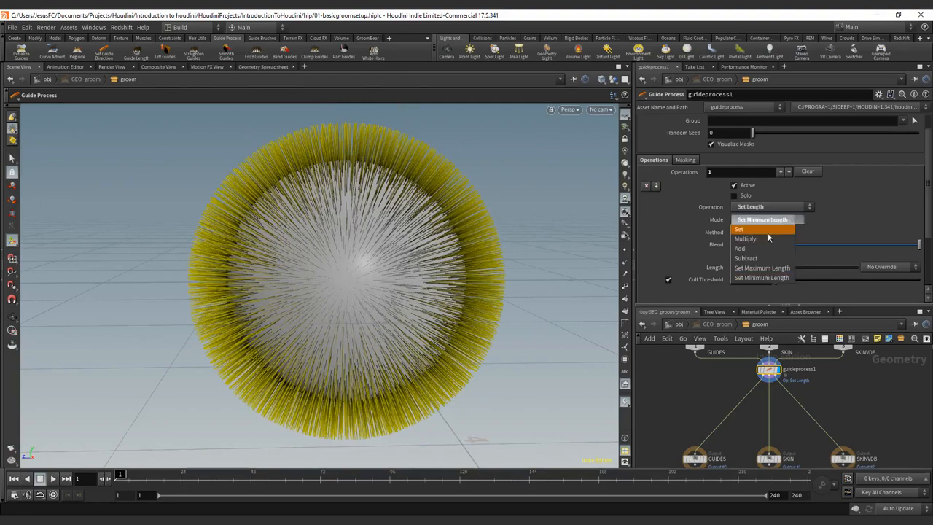
{"action": "left_click", "coordinate": [745, 239]}
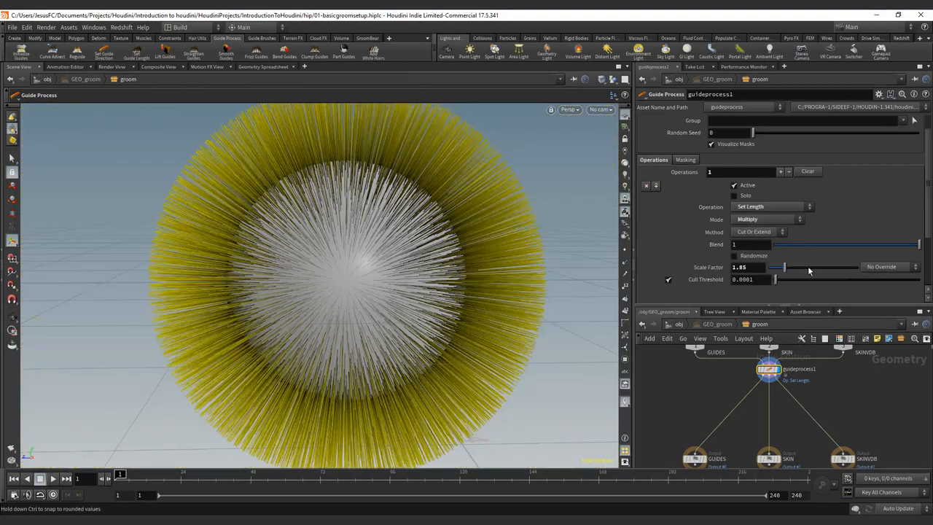
{"action": "left_click_drag", "start_coordinate": [785, 267], "coordinate": [775, 266]}
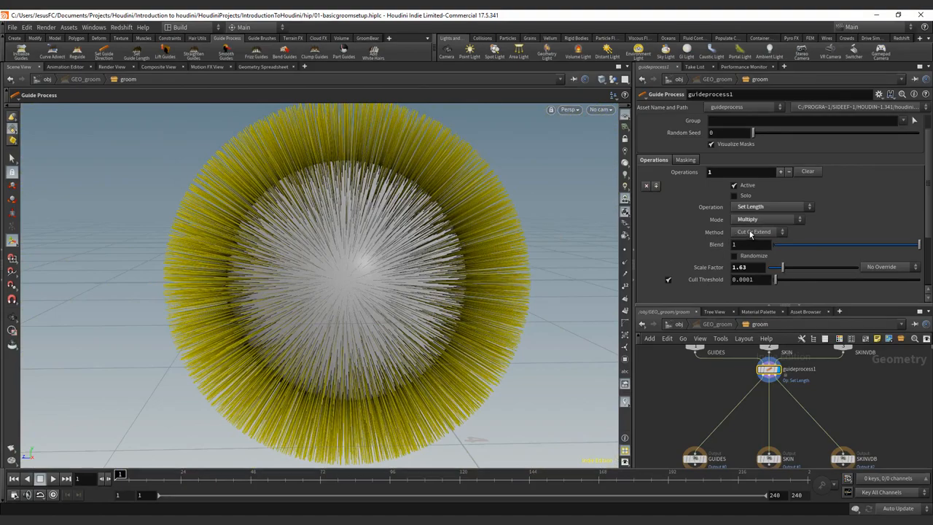
{"action": "left_click", "coordinate": [759, 232]}
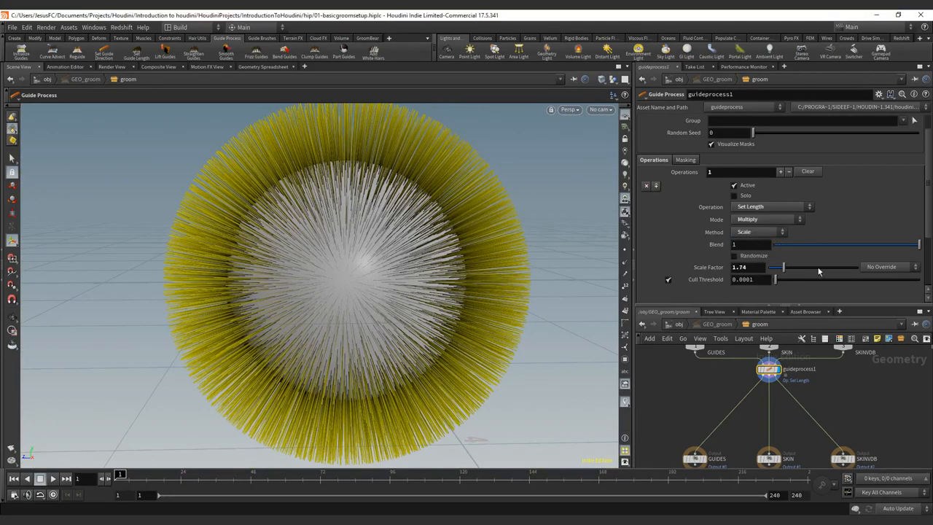
{"action": "left_click_drag", "start_coordinate": [775, 266], "coordinate": [784, 267]}
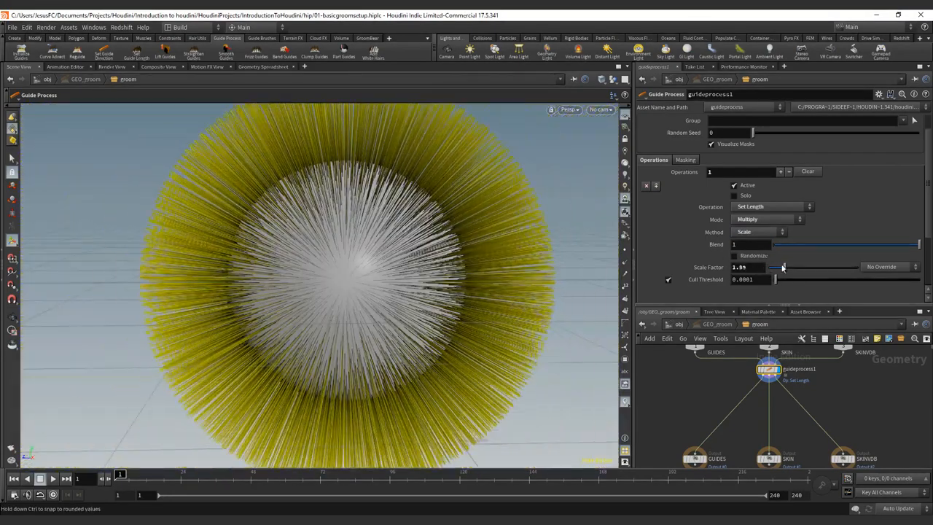
{"action": "left_click_drag", "start_coordinate": [779, 265], "coordinate": [786, 266]}
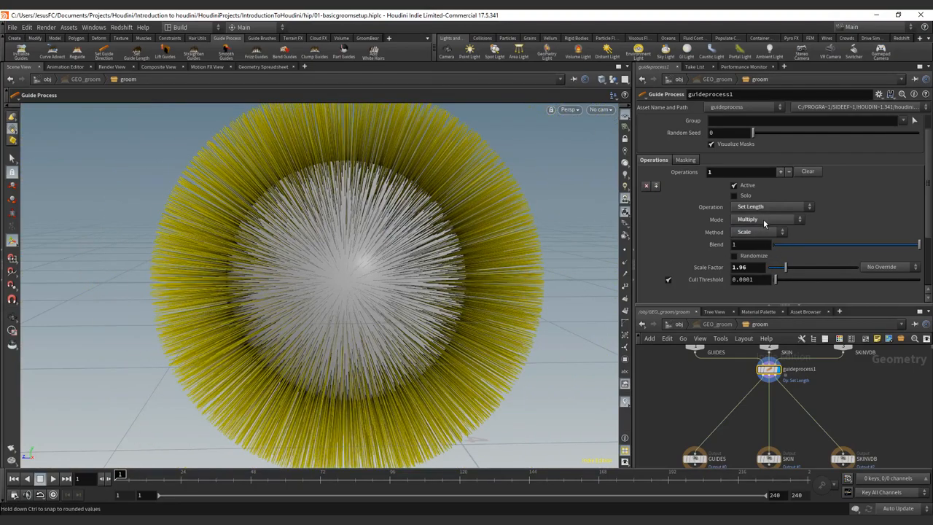
Give all guides a Set length of 0.464 with the Cull Or Extend method
{"action": "left_click", "coordinate": [746, 218]}
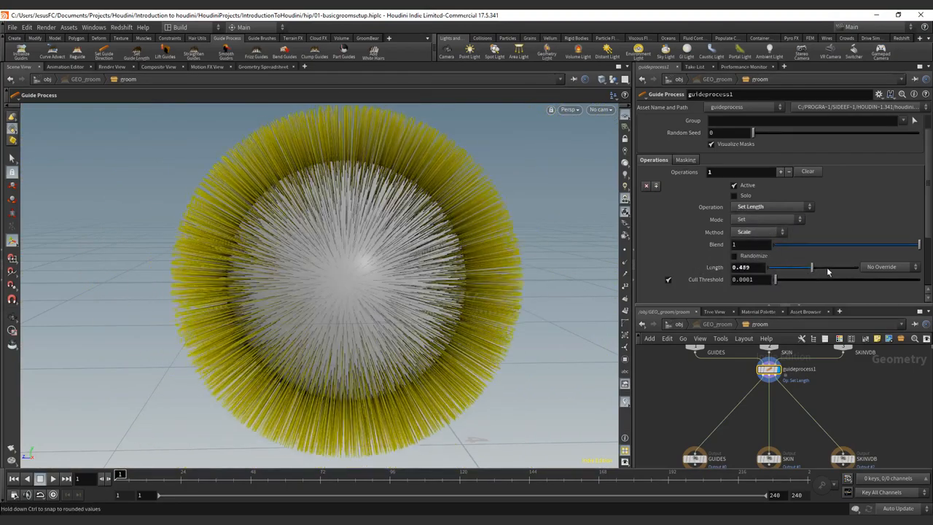
{"action": "left_click_drag", "start_coordinate": [813, 267], "coordinate": [810, 266]}
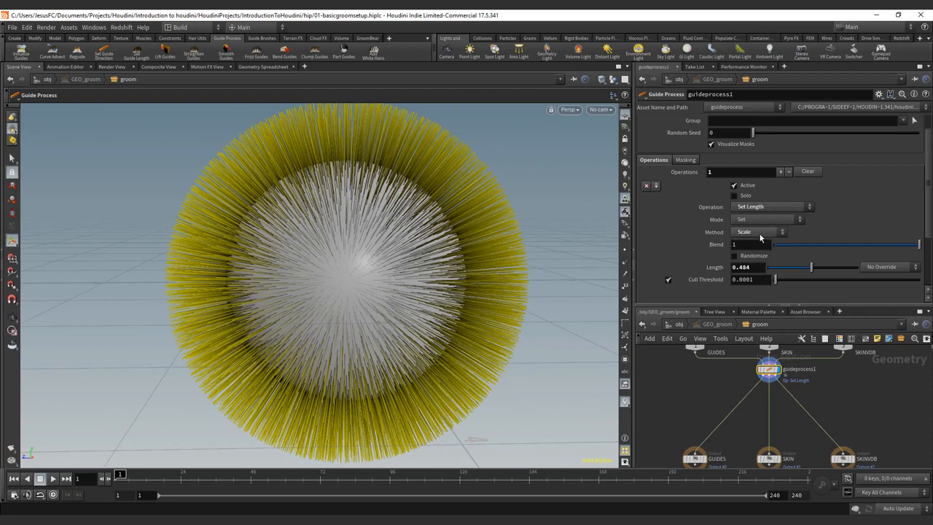
{"action": "left_click", "coordinate": [761, 231]}
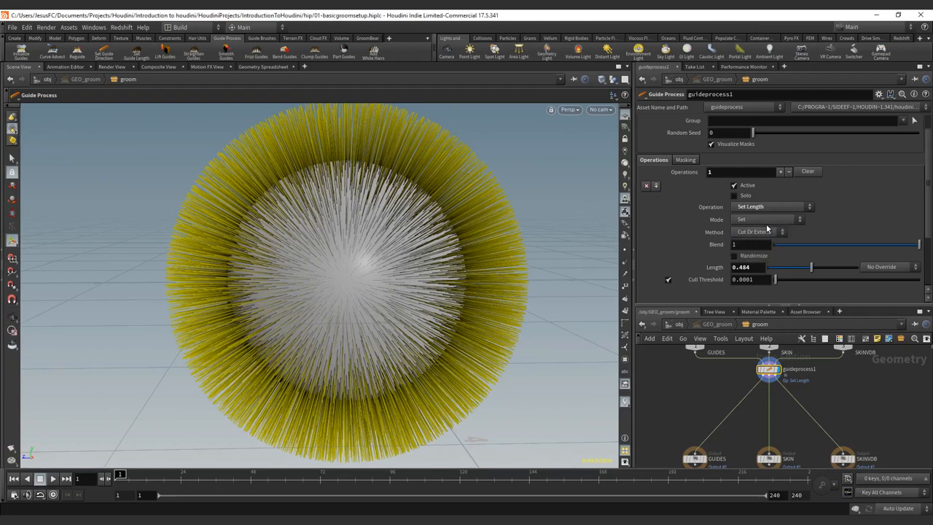
{"action": "mouse_move", "coordinate": [761, 222]}
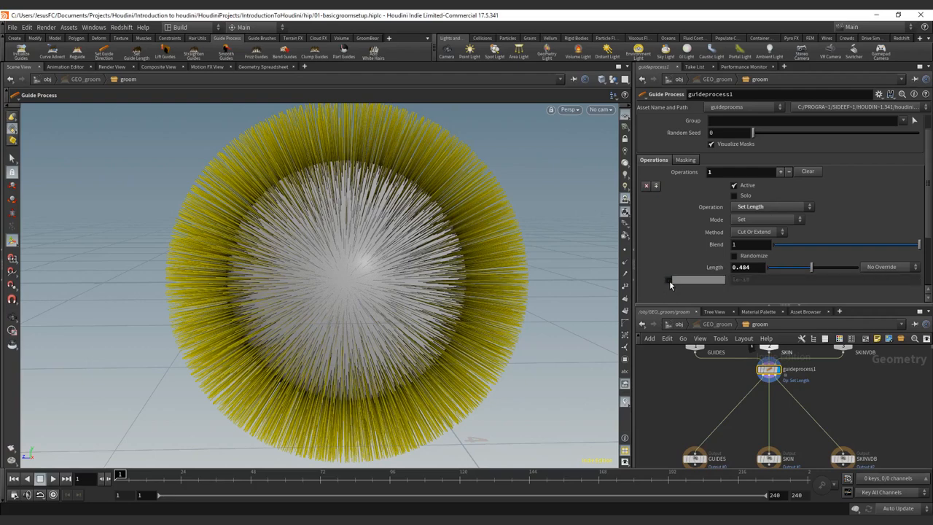
Enable the cull threshold so guides shorter than 0.01 are removed
{"action": "left_click", "coordinate": [667, 280]}
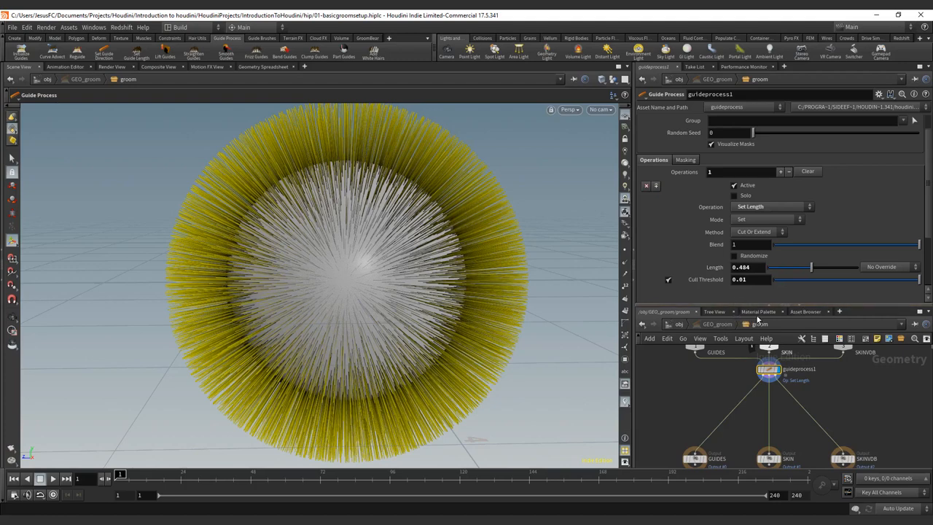
{"action": "mouse_move", "coordinate": [757, 305]}
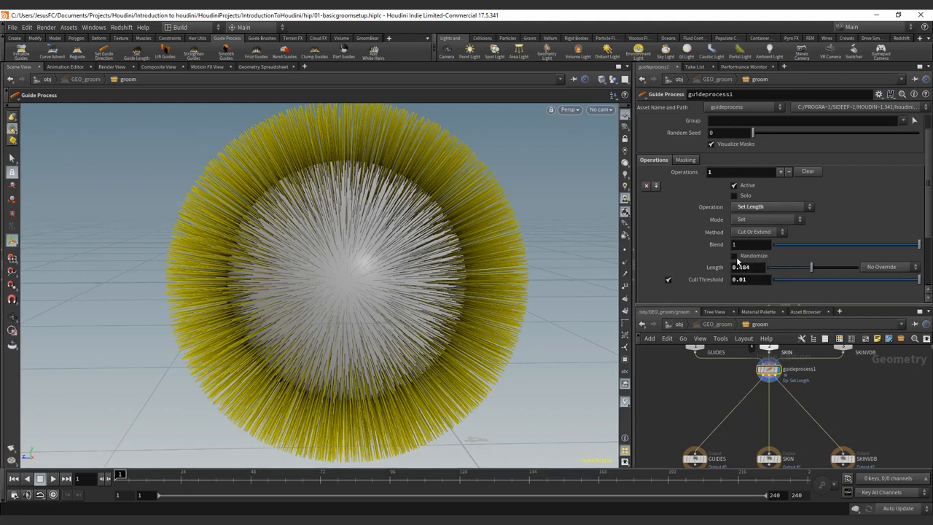
Turn on Randomize with a maximum length of about 0.4 and minimum of about 0.2
{"action": "left_click", "coordinate": [734, 252]}
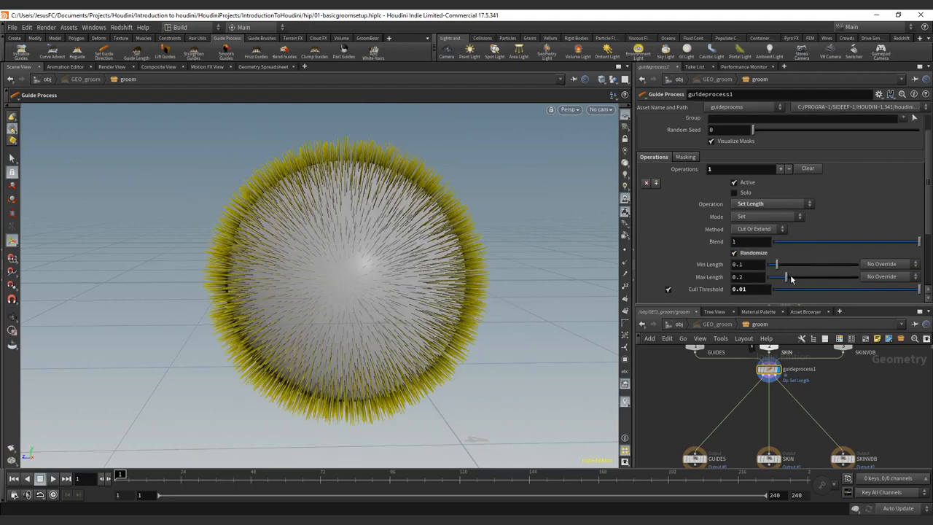
{"action": "left_click_drag", "start_coordinate": [787, 277], "coordinate": [804, 277]}
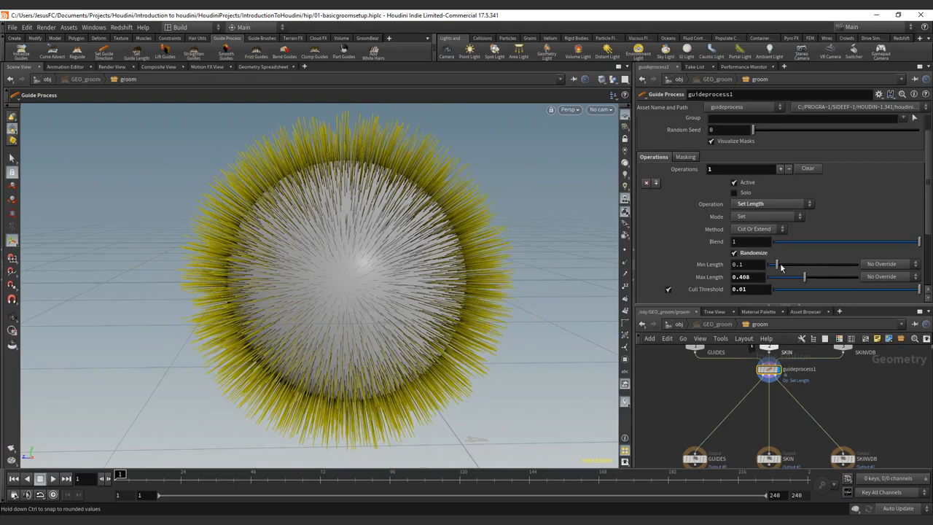
{"action": "left_click_drag", "start_coordinate": [775, 264], "coordinate": [792, 264]}
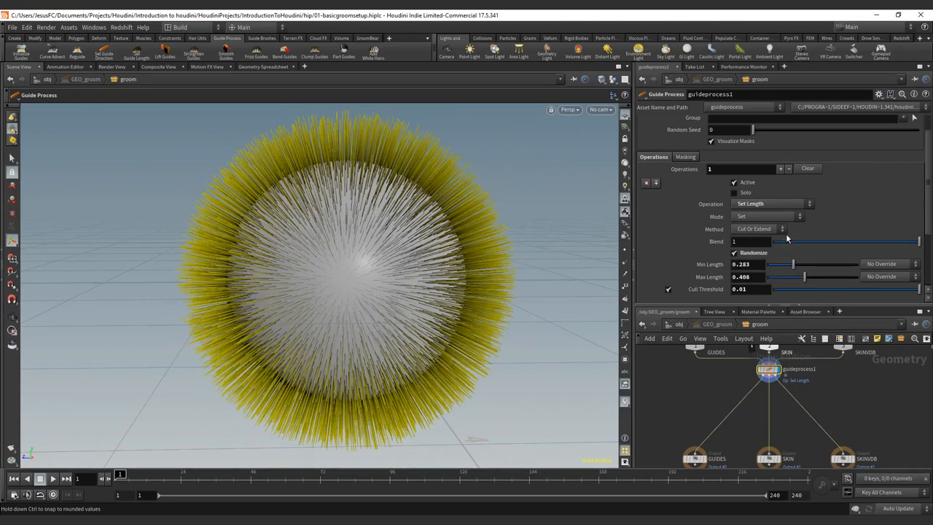
Switch to Multiply mode with the Scale method and a minimum random scale factor of about 0.54
{"action": "left_click", "coordinate": [765, 215]}
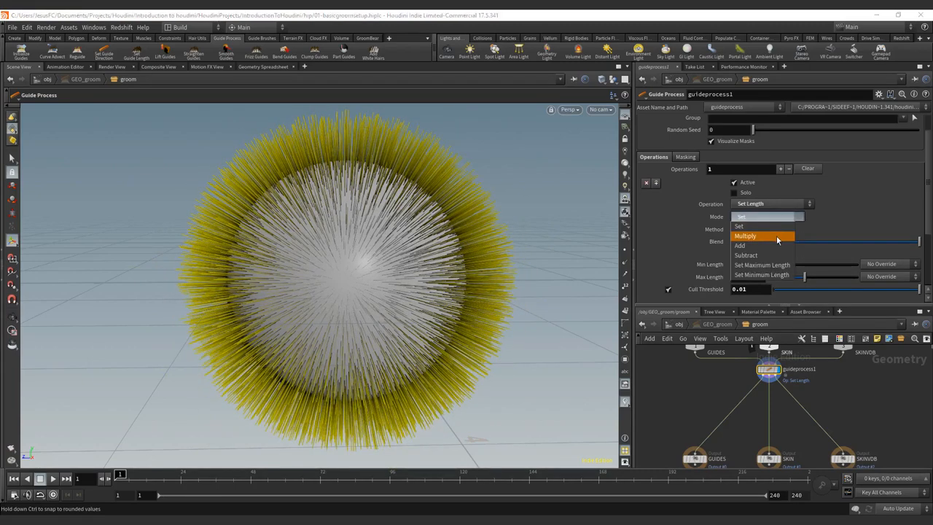
{"action": "left_click", "coordinate": [745, 236]}
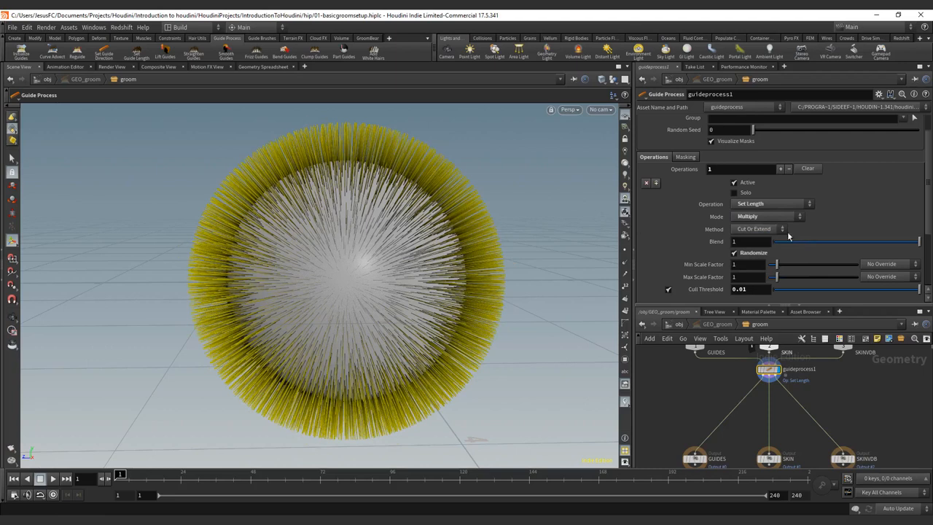
{"action": "mouse_move", "coordinate": [764, 236]}
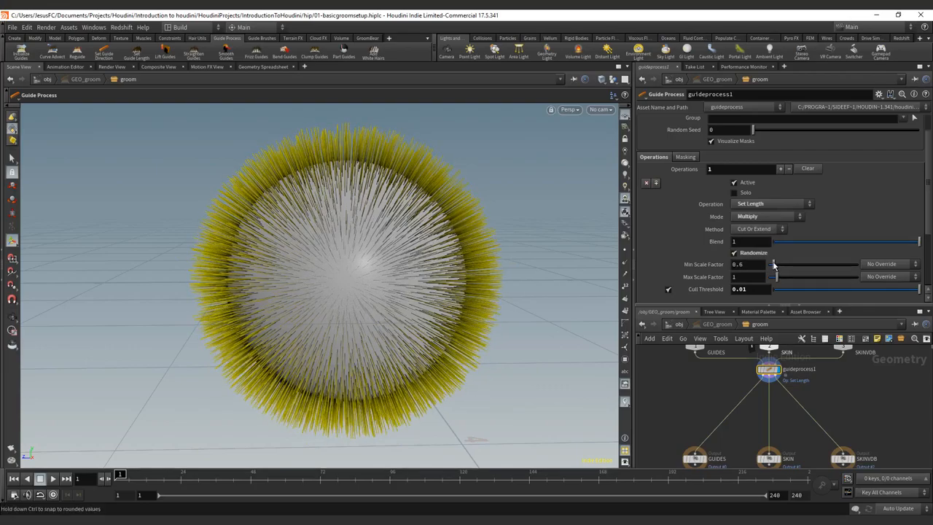
{"action": "left_click_drag", "start_coordinate": [774, 263], "coordinate": [772, 263]}
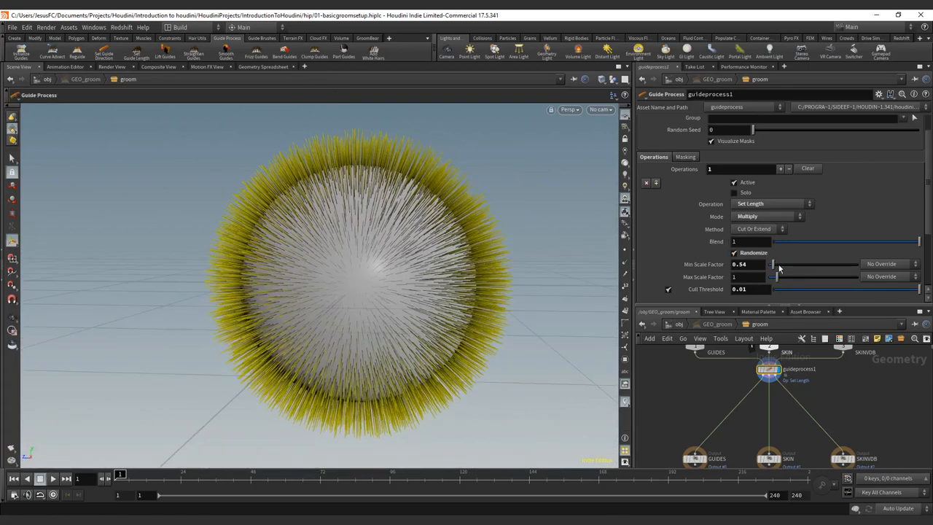
{"action": "left_click", "coordinate": [757, 228]}
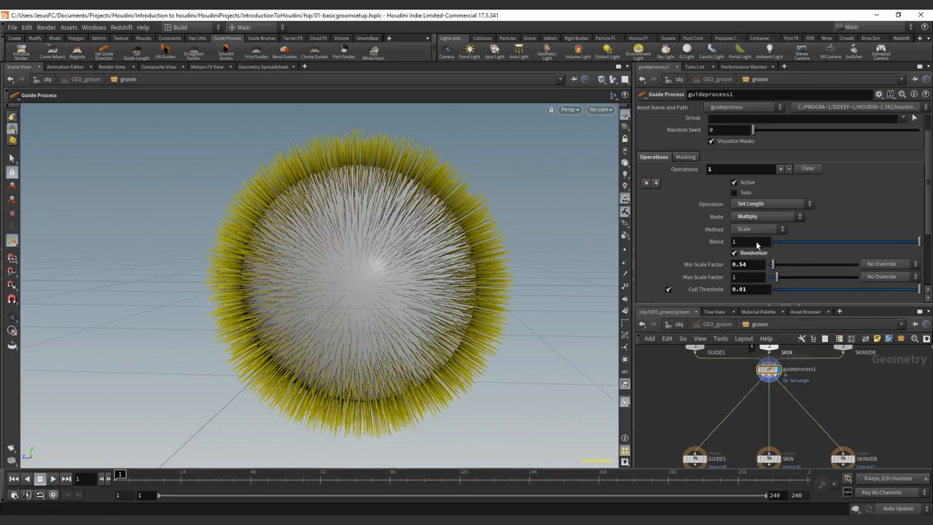
{"action": "left_click_drag", "start_coordinate": [772, 277], "coordinate": [784, 277]}
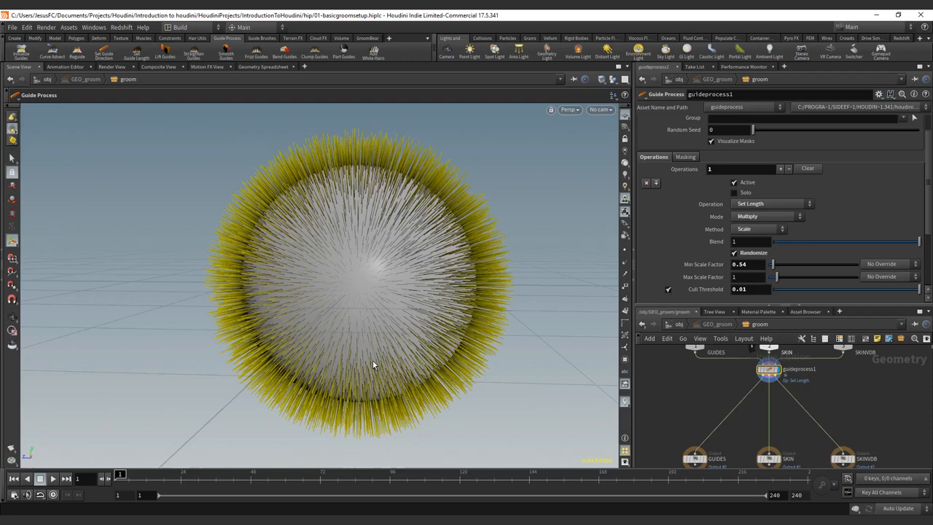
{"action": "mouse_move", "coordinate": [396, 331]}
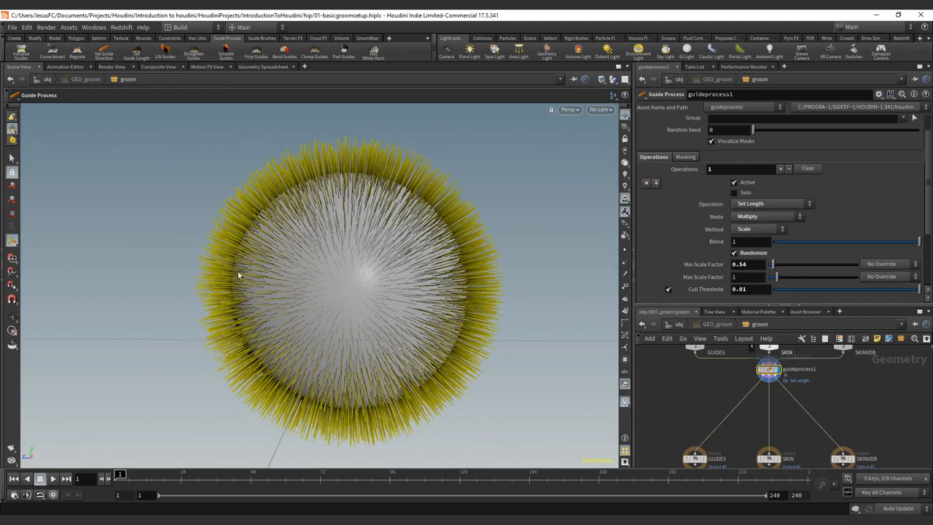
{"action": "mouse_move", "coordinate": [264, 287]}
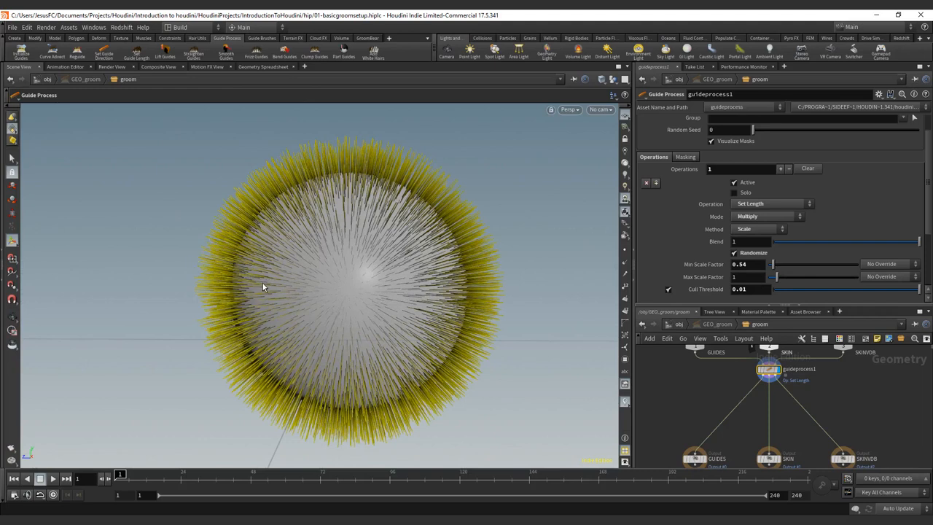
{"action": "mouse_move", "coordinate": [257, 291]}
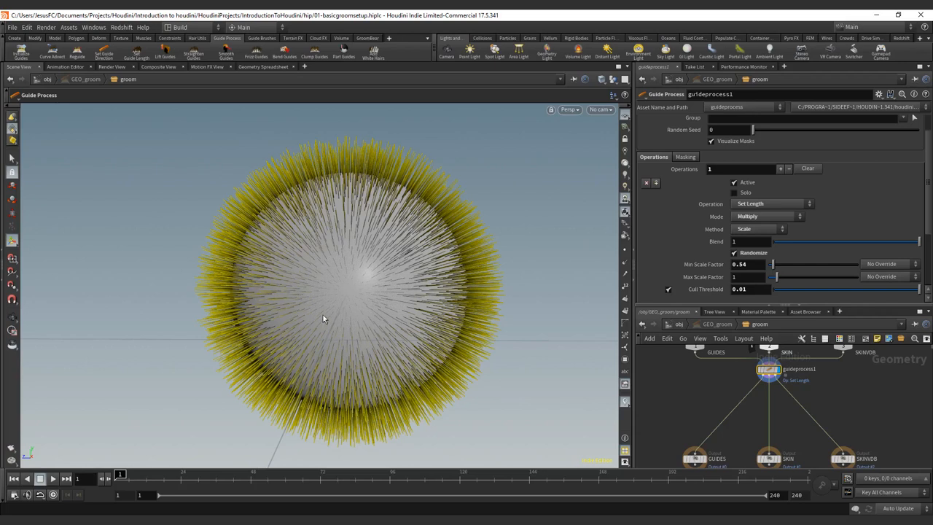
{"action": "mouse_move", "coordinate": [291, 345]}
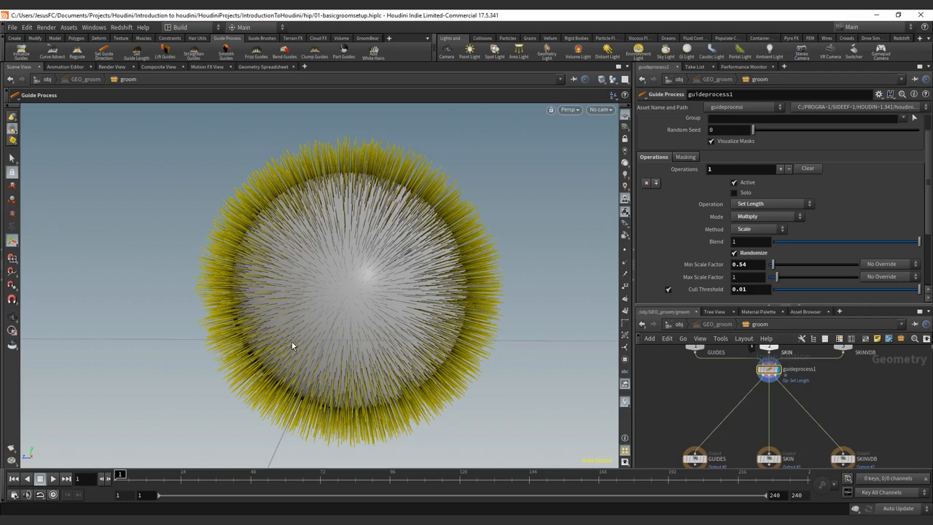
{"action": "mouse_move", "coordinate": [644, 220]}
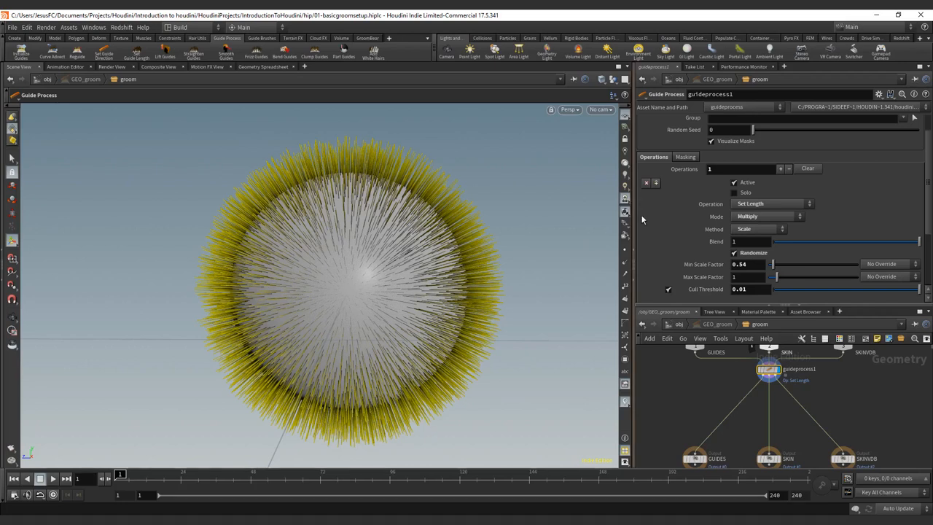
Return to Set mode, turn off Randomize and give every guide one fixed length of about 0.79
{"action": "left_click", "coordinate": [767, 216]}
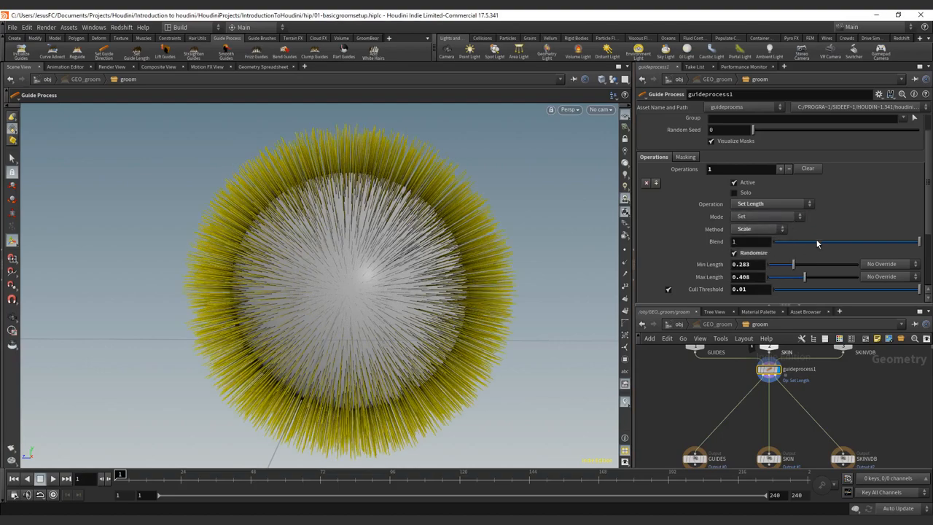
{"action": "left_click_drag", "start_coordinate": [804, 277], "coordinate": [848, 277]}
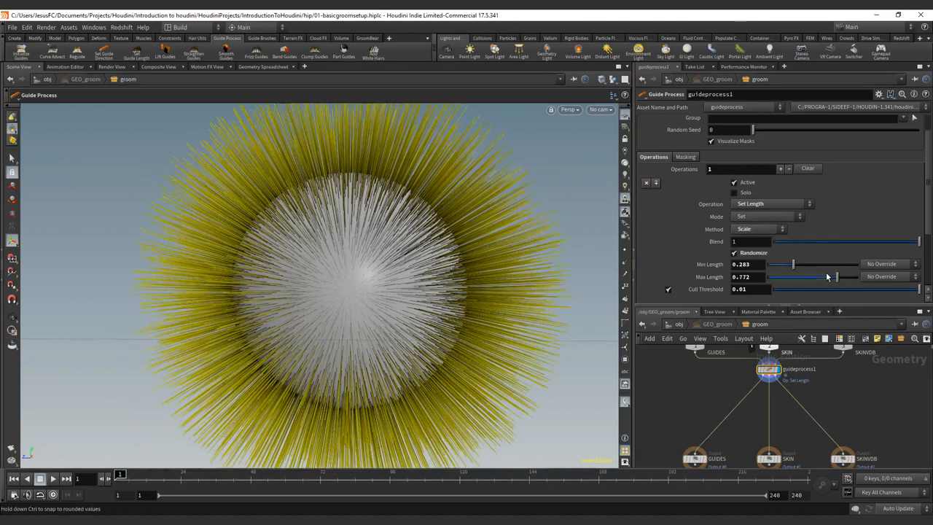
{"action": "left_click", "coordinate": [735, 252]}
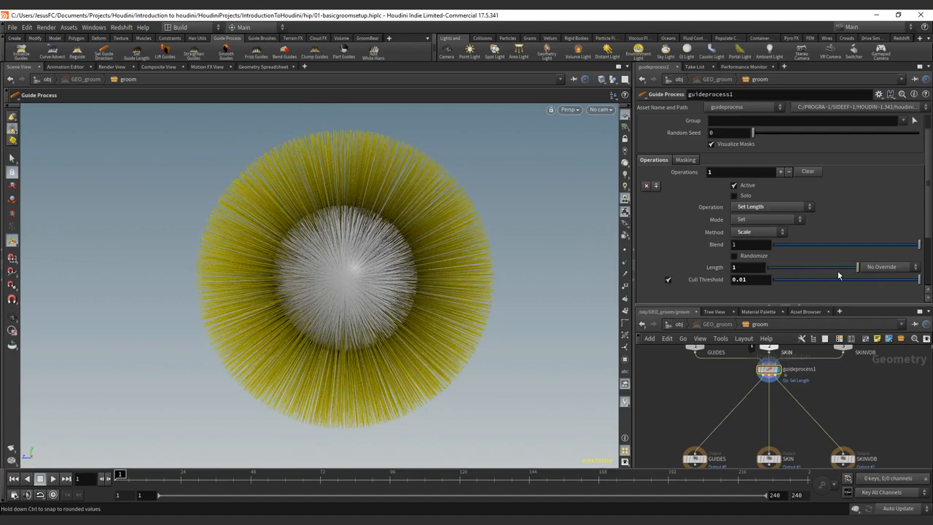
{"action": "left_click_drag", "start_coordinate": [918, 267], "coordinate": [837, 267]}
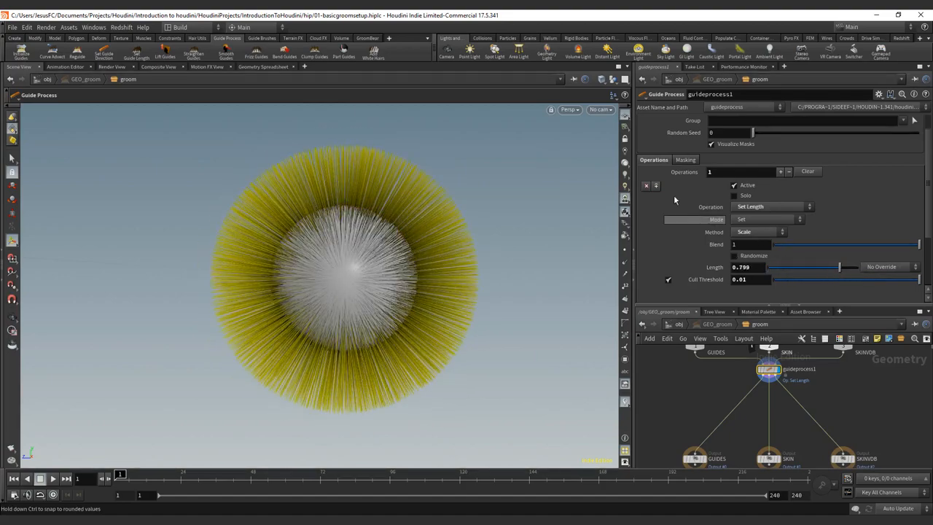